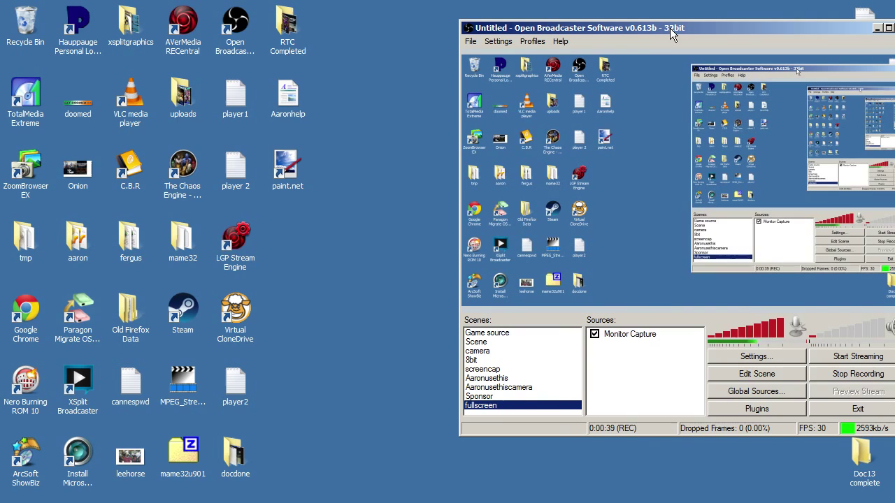
pyautogui.moveTo(369, 148)
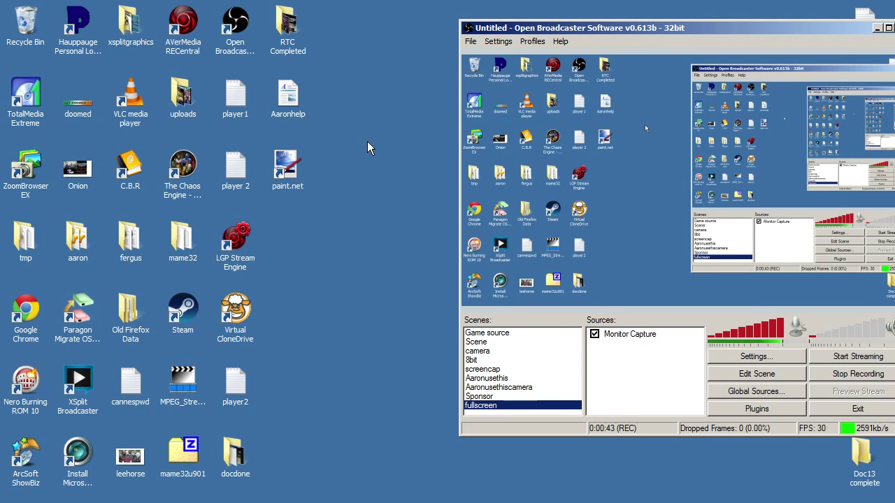
pyautogui.moveTo(130, 101)
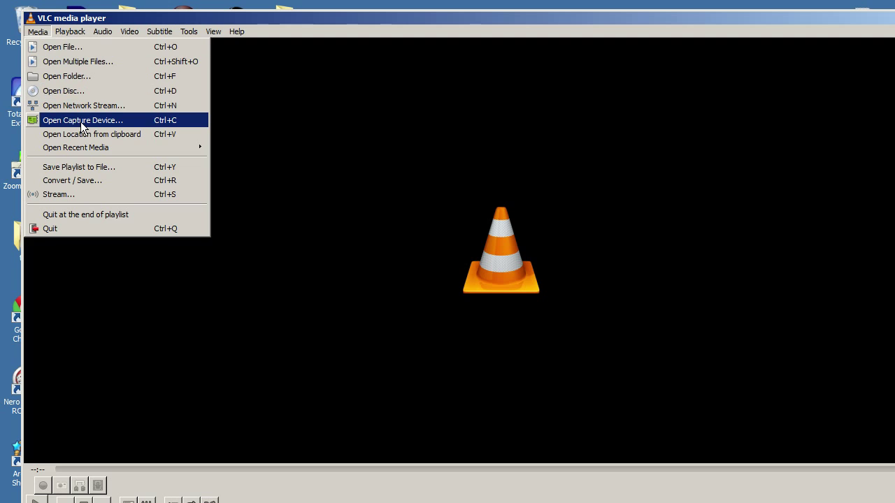
# - Open a capture device with audio device None and video device Integrated Webcam
pyautogui.click(82, 119)
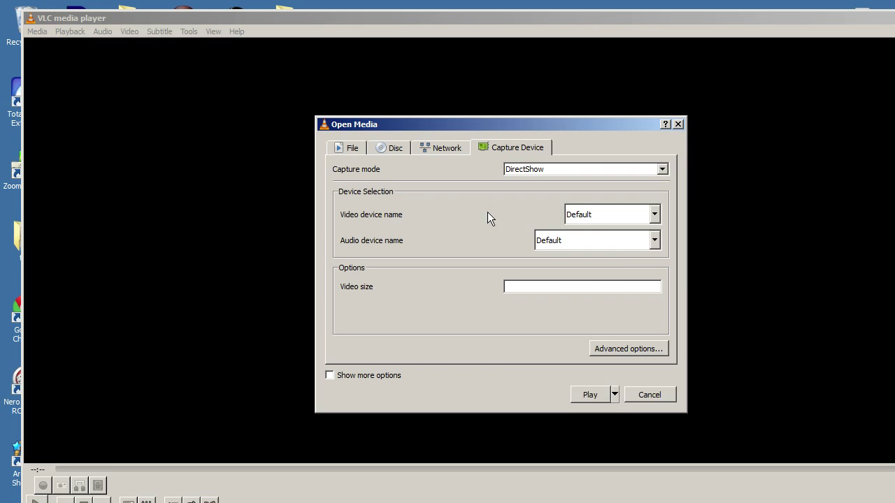
pyautogui.click(654, 214)
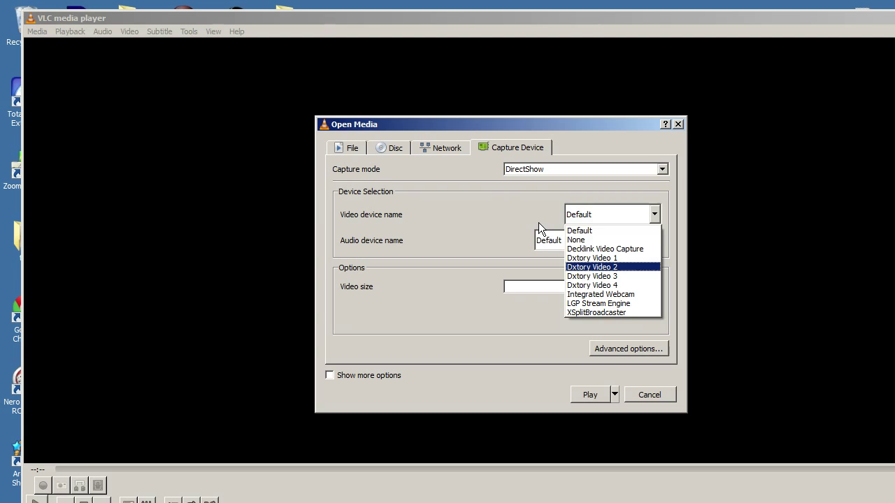
pyautogui.click(654, 241)
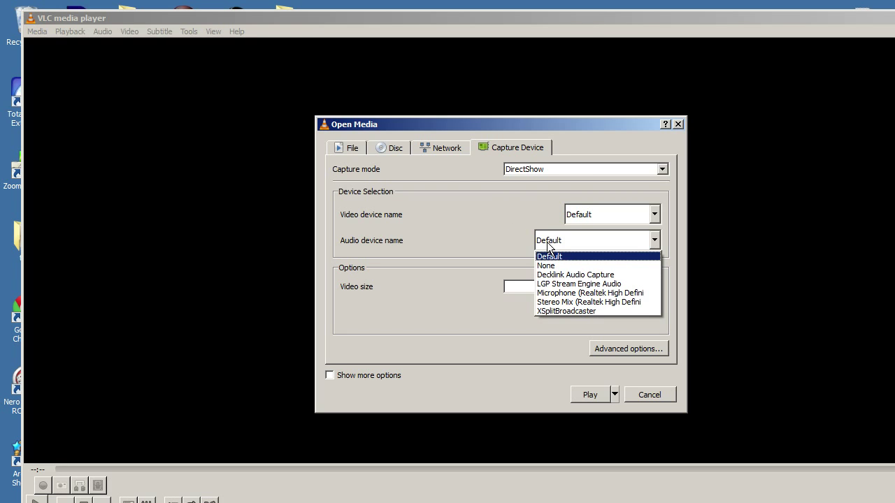
pyautogui.moveTo(566, 266)
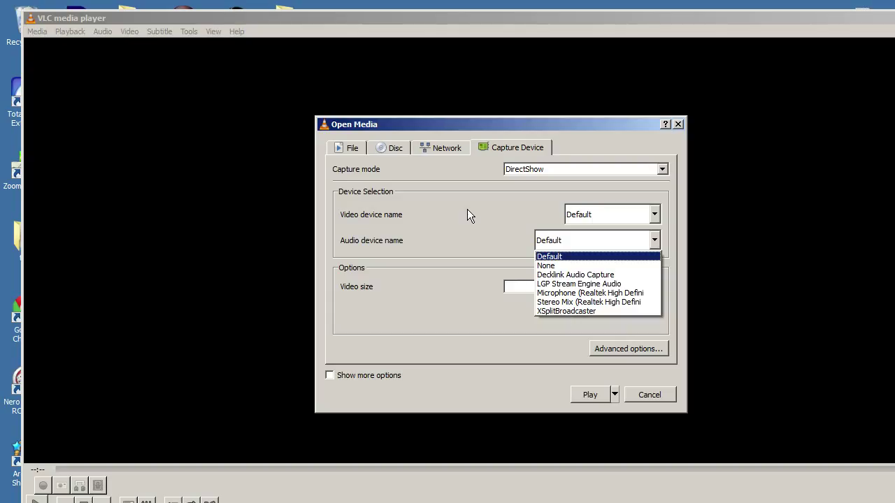
pyautogui.click(546, 265)
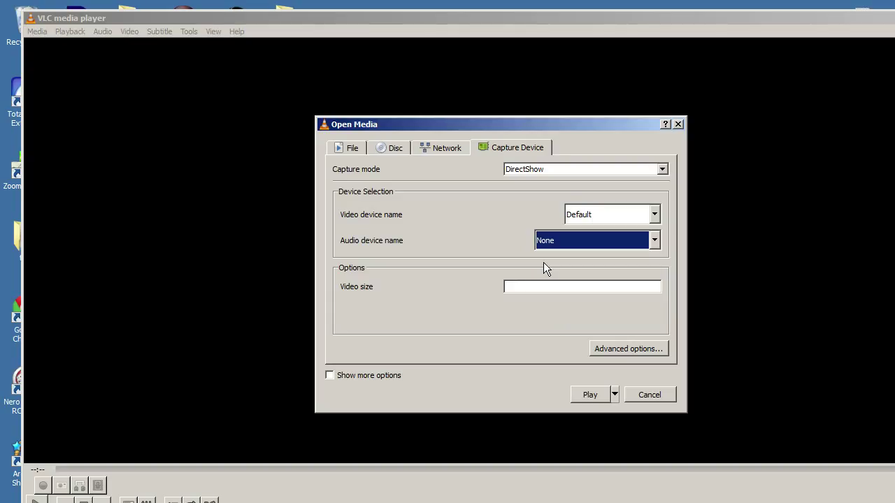
pyautogui.moveTo(578, 217)
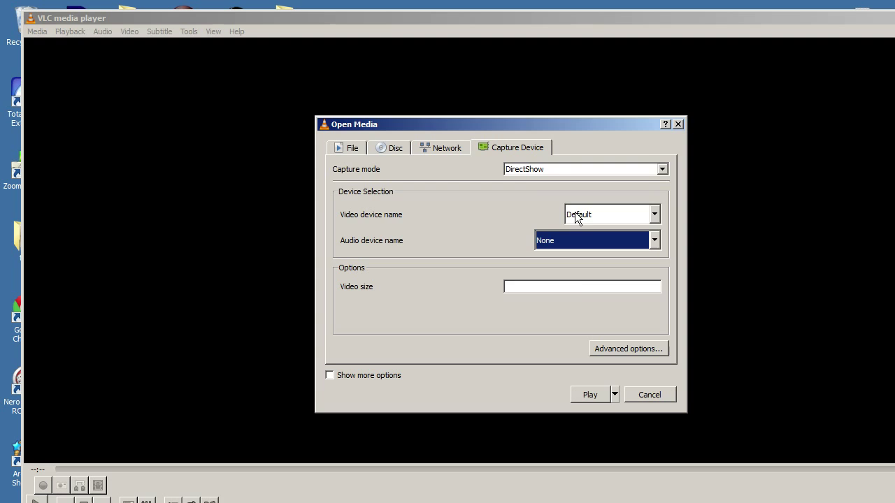
pyautogui.click(653, 214)
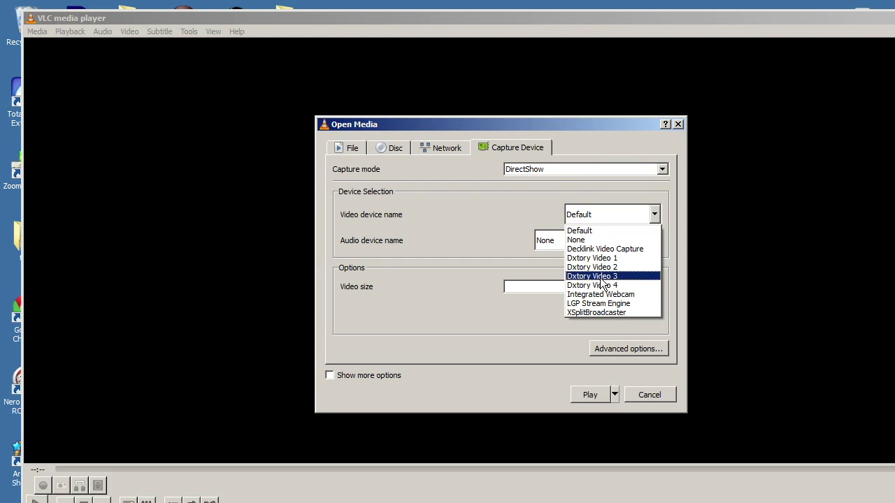
pyautogui.click(599, 294)
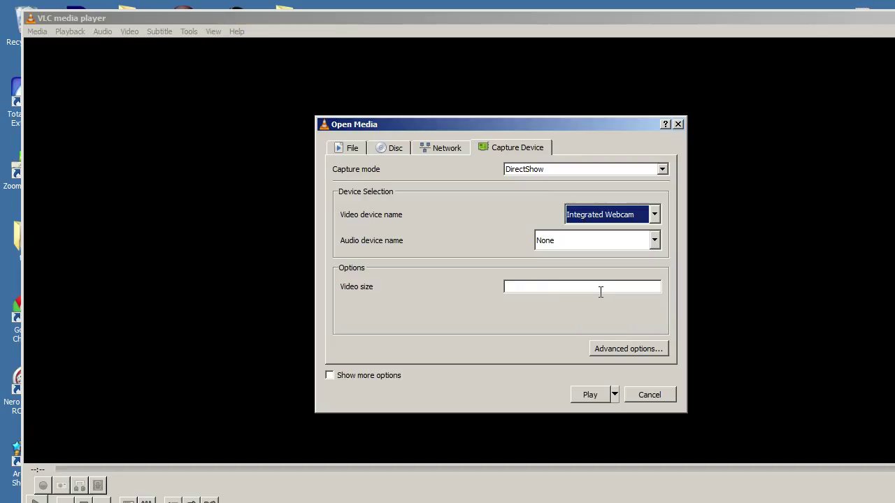
pyautogui.moveTo(482, 297)
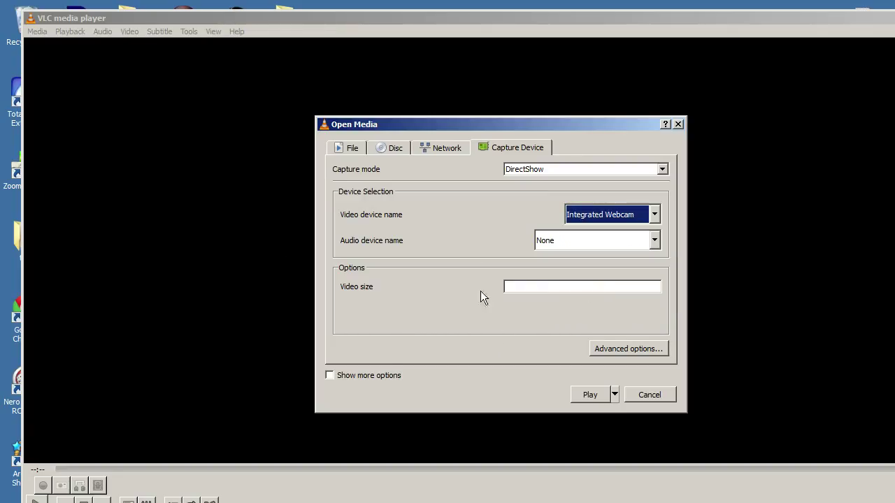
# - Raise the capture caching to 3000 ms under more options and play the webcam feed
pyautogui.click(329, 376)
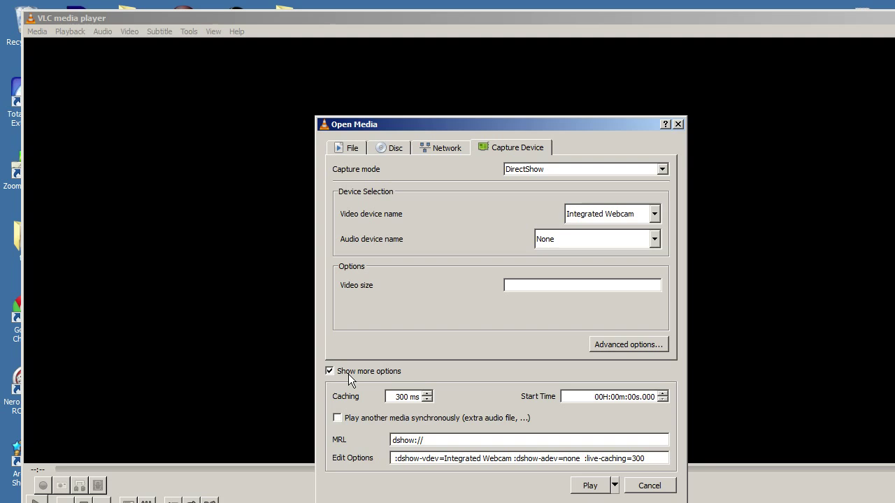
pyautogui.moveTo(358, 371)
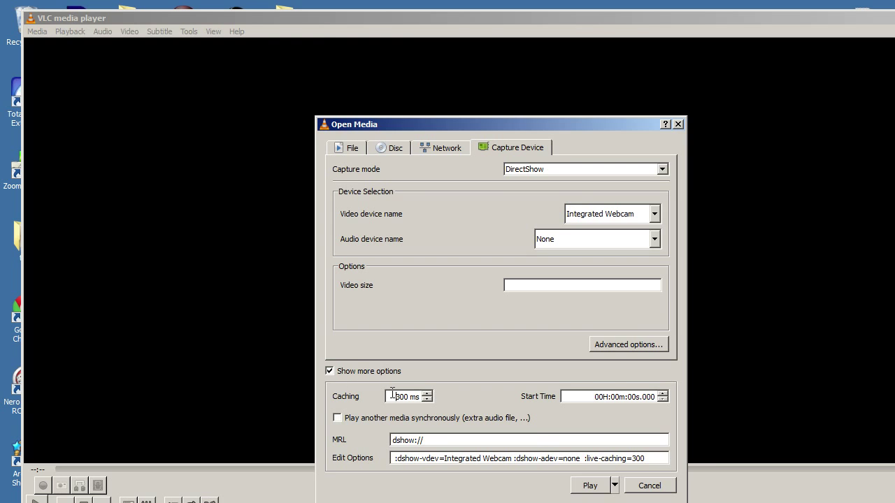
pyautogui.tripleClick(406, 396)
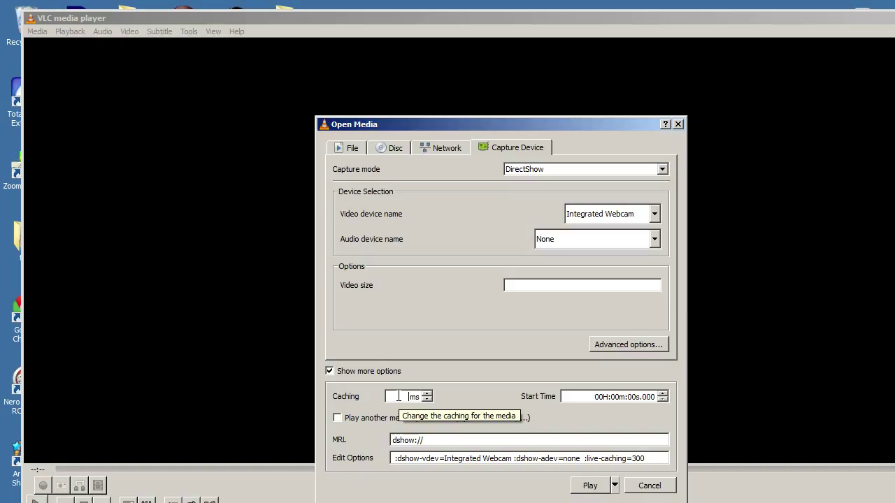
pyautogui.write('3000')
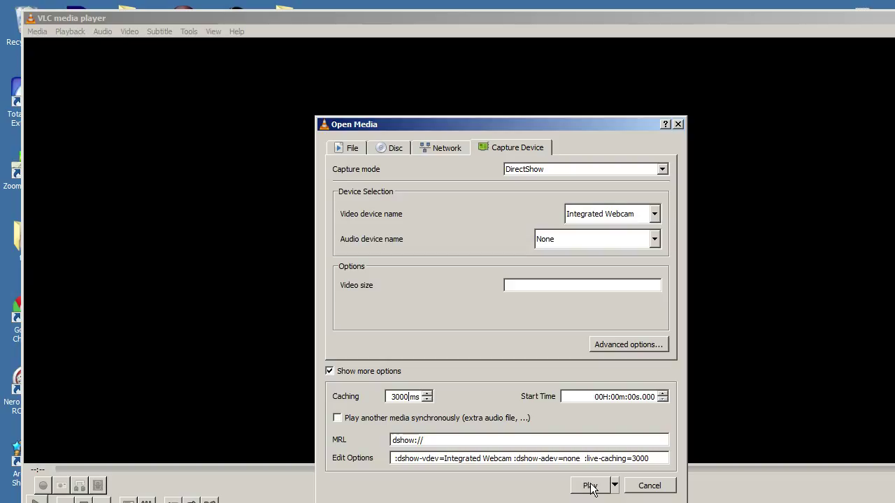
pyautogui.click(589, 486)
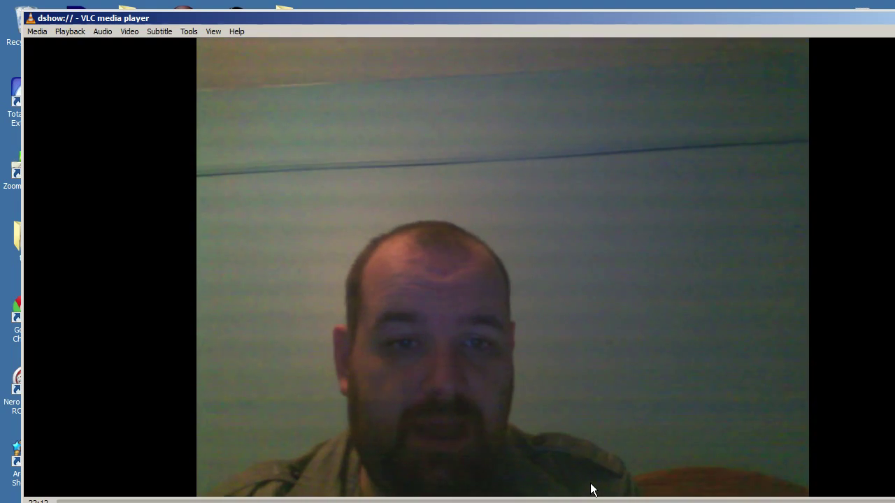
pyautogui.moveTo(179, 498)
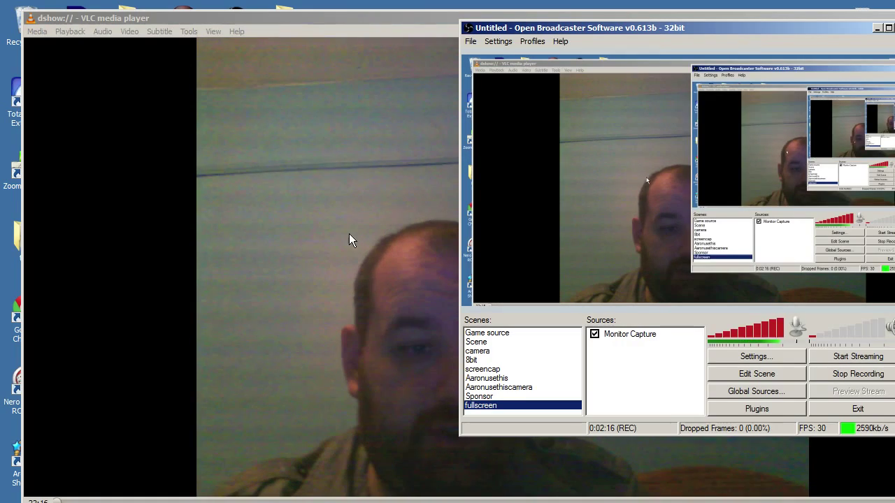
# - Drag the OBS window by its title bar over the center of the VLC webcam video
pyautogui.moveTo(577, 27); pyautogui.dragTo(360, 53)
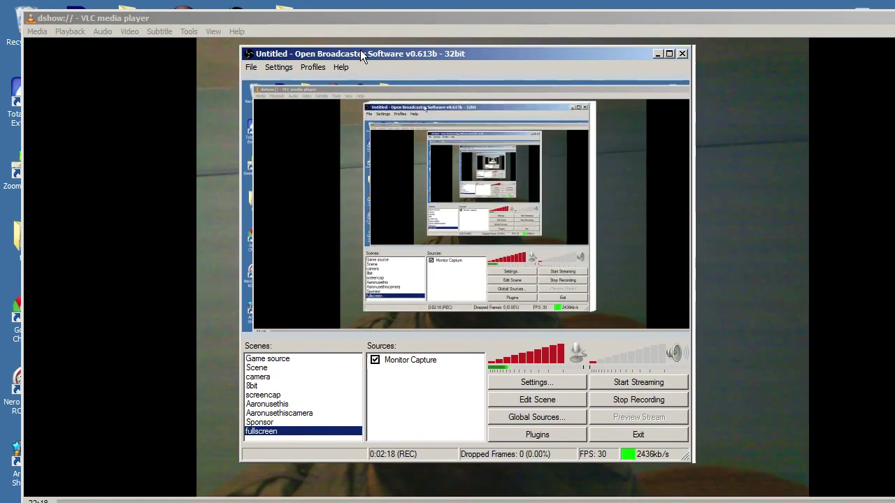